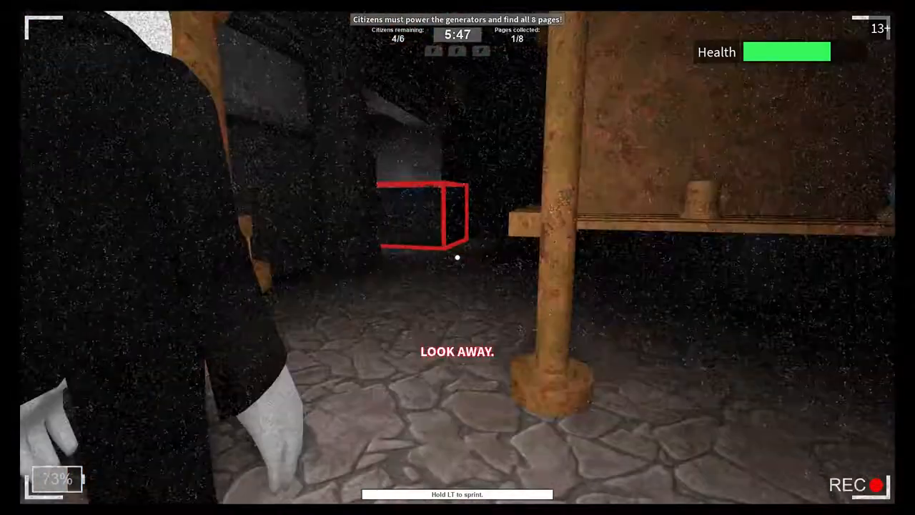
{"action": "mouse_move", "coordinate": [457, 257]}
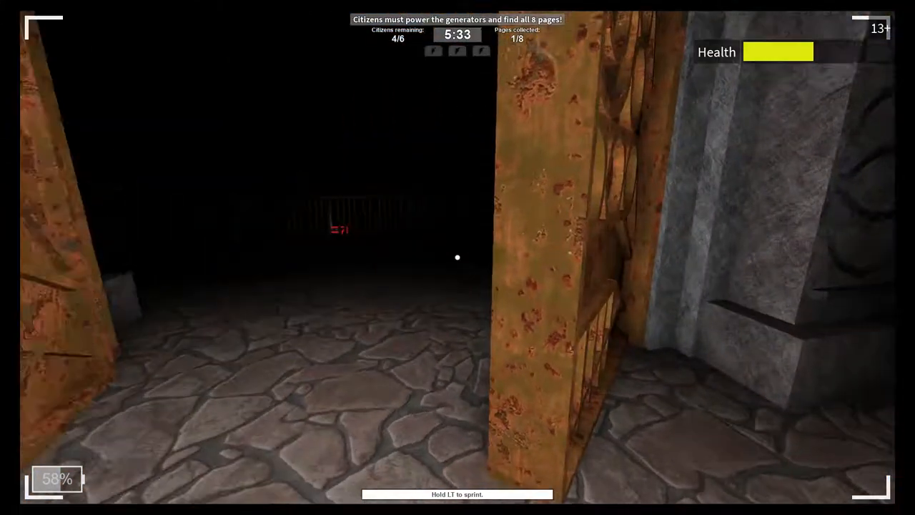
{"action": "mouse_move", "coordinate": [457, 257]}
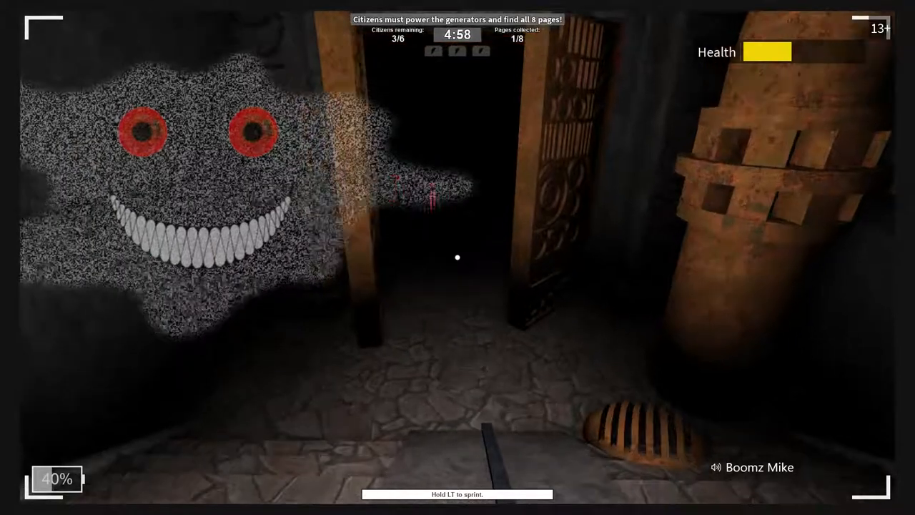
{"action": "mouse_move", "coordinate": [458, 258]}
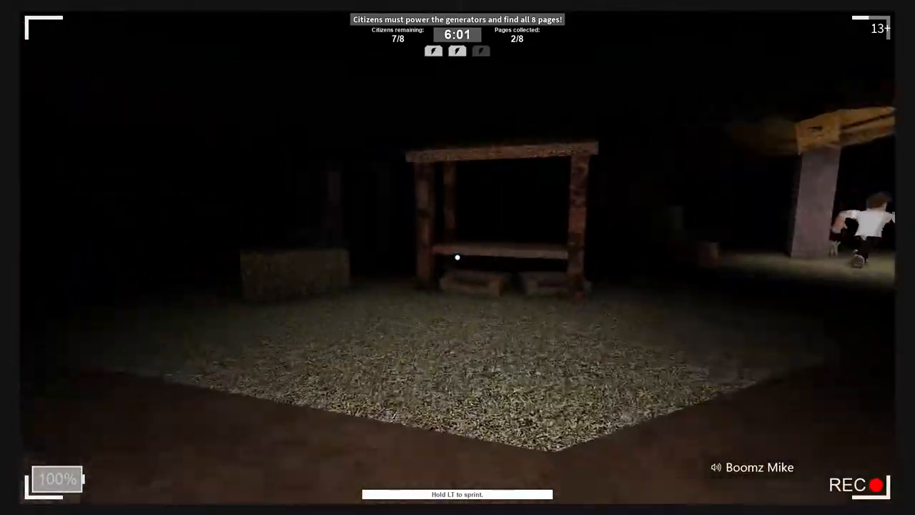
{"action": "mouse_move", "coordinate": [457, 258]}
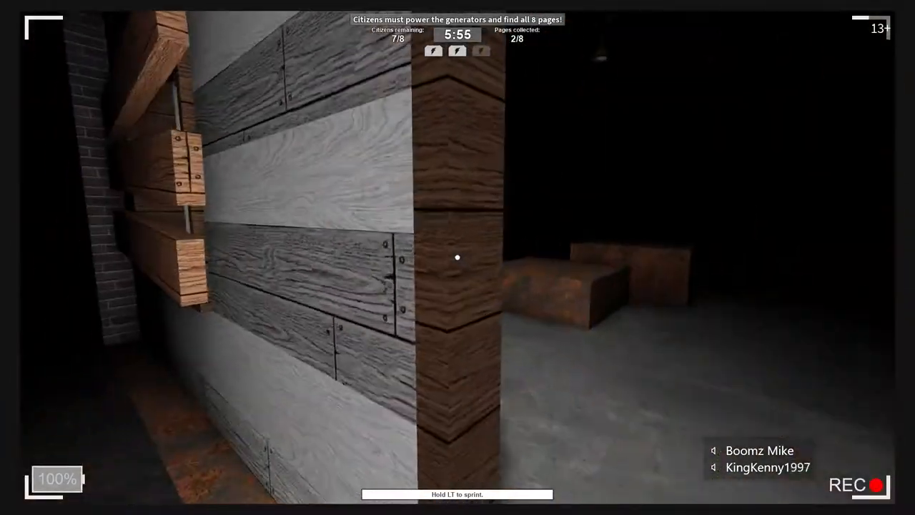
{"action": "mouse_move", "coordinate": [457, 258]}
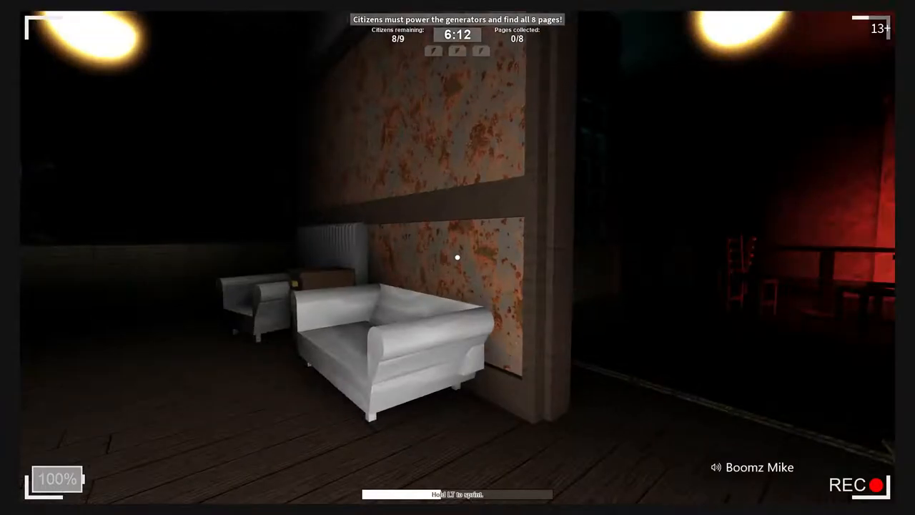
{"action": "mouse_move", "coordinate": [457, 257]}
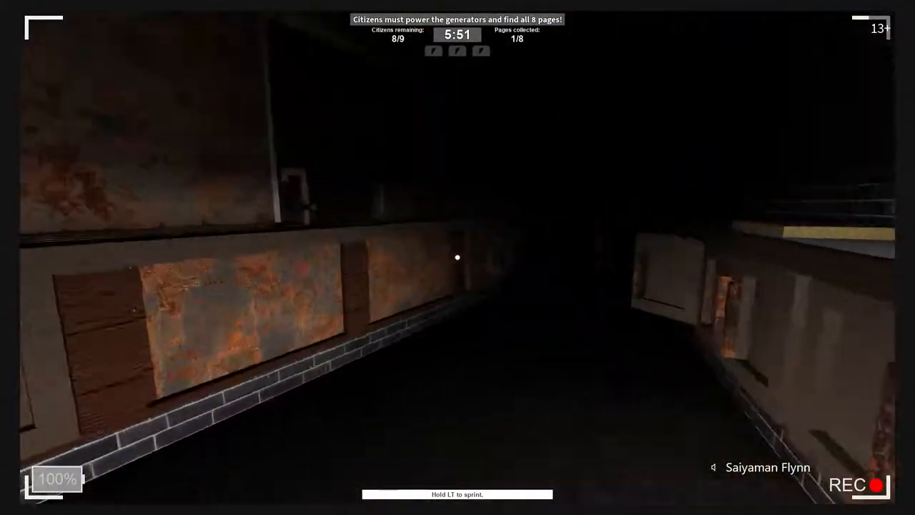
{"action": "mouse_move", "coordinate": [457, 257]}
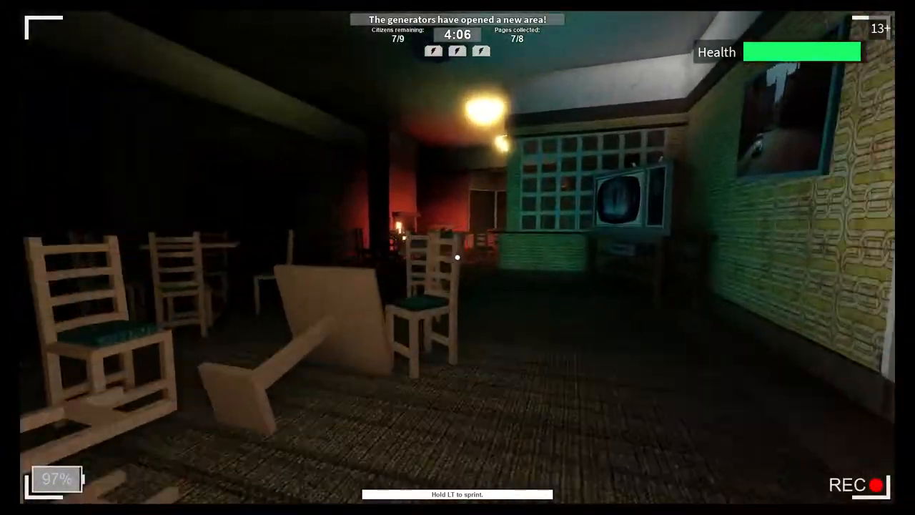
{"action": "mouse_move", "coordinate": [457, 258]}
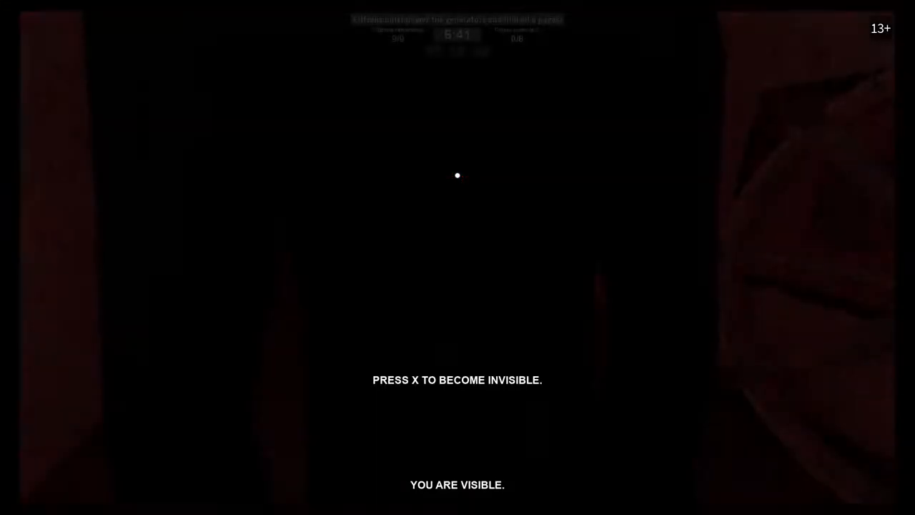
- Stalk through the red maze as Slender, flickering invisibility on and off to close on a citizen
{"action": "key", "text": "x"}
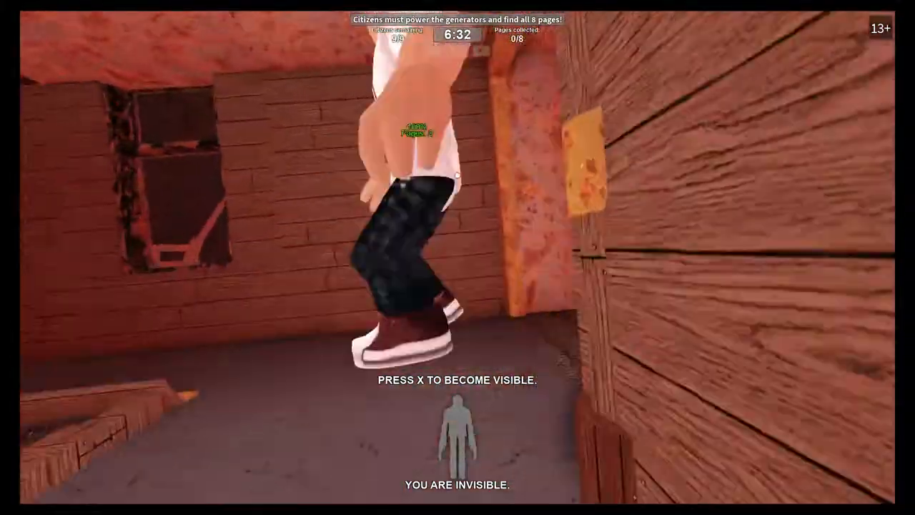
{"action": "key", "text": "x"}
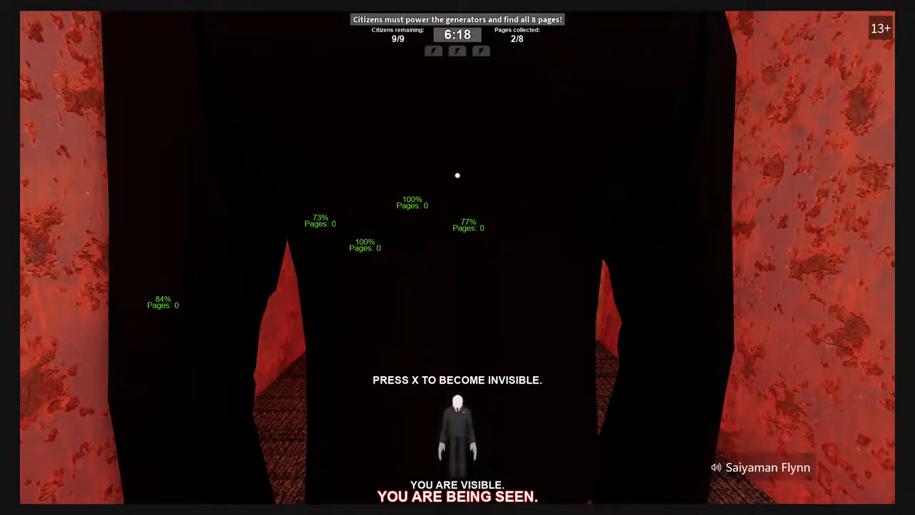
{"action": "key", "text": "x"}
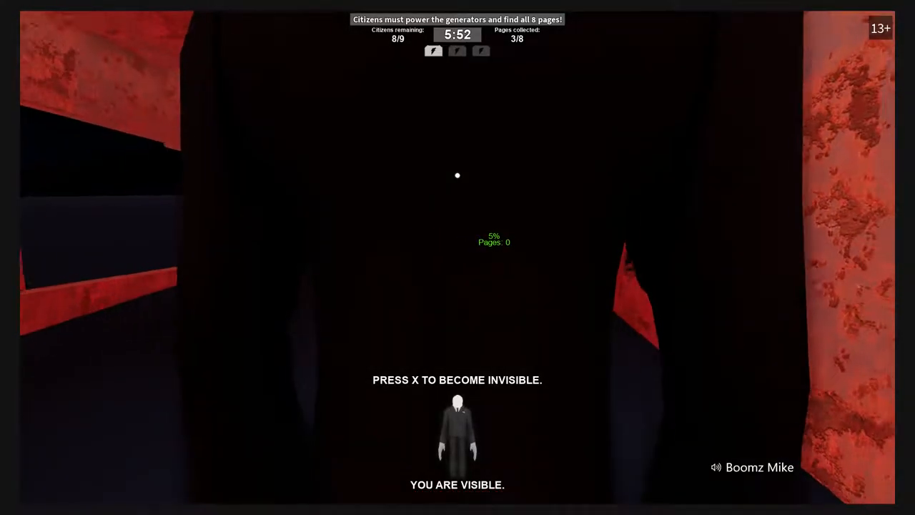
{"action": "key", "text": "x"}
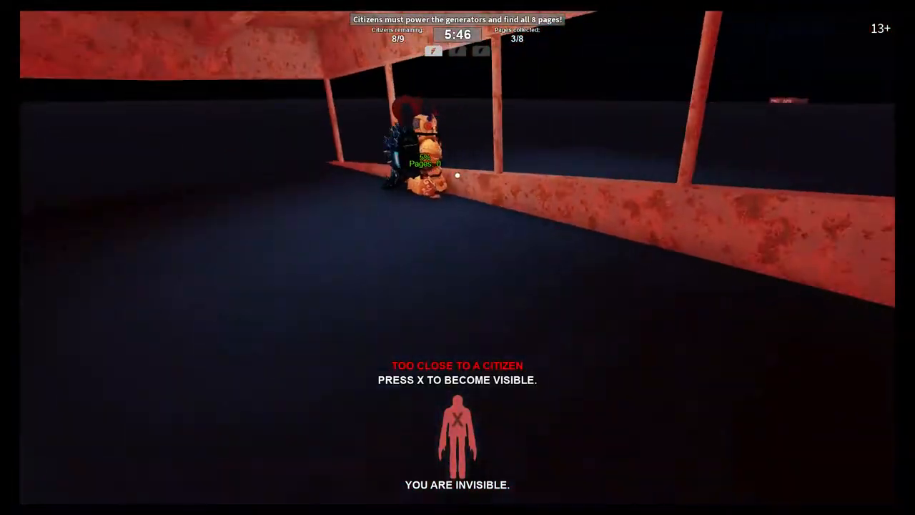
- Reappear beside a citizen and catch them, dropping citizens remaining from 8 to 7
{"action": "key", "text": "x"}
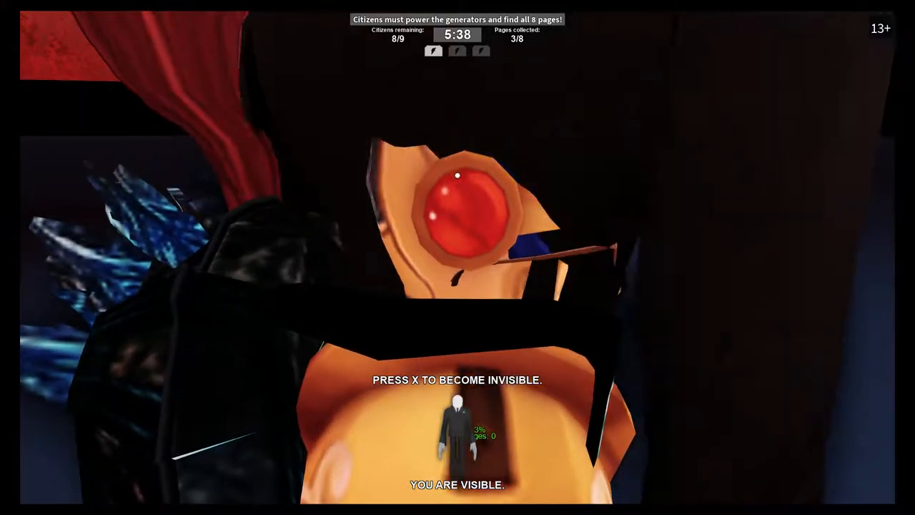
{"action": "key", "text": "x"}
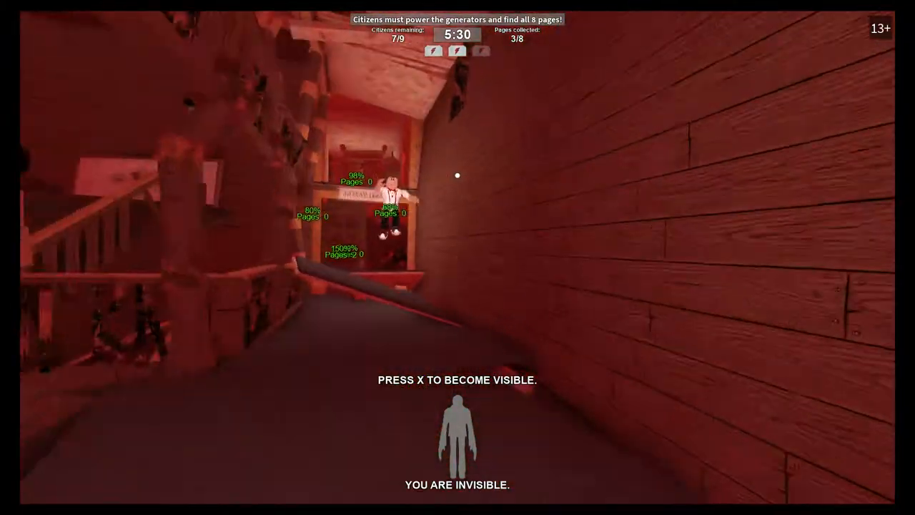
{"action": "key", "text": "x"}
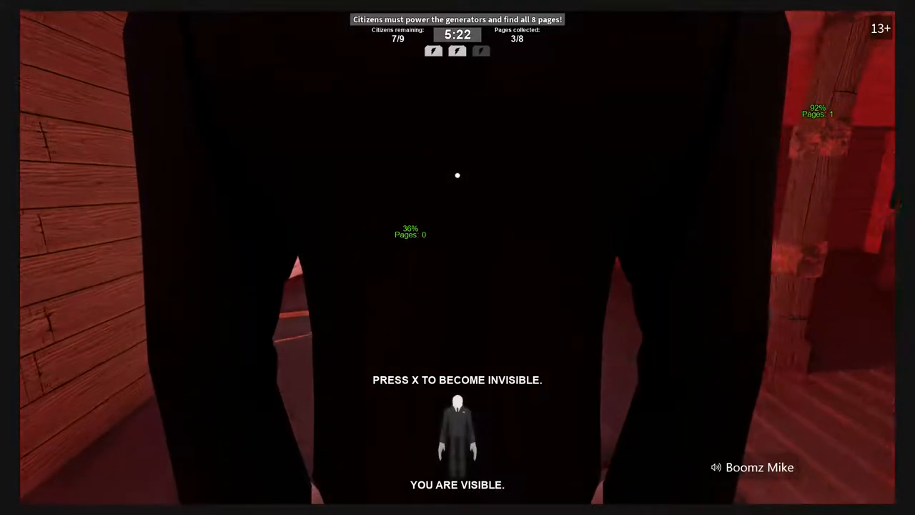
{"action": "key", "text": "x"}
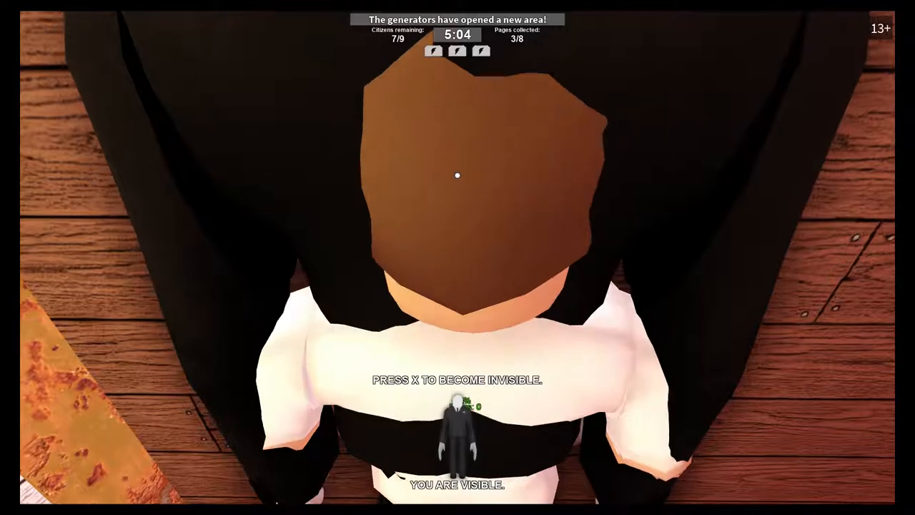
- Hunt citizens through the maze, alternating invisible approaches and visible strikes
{"action": "key", "text": "x"}
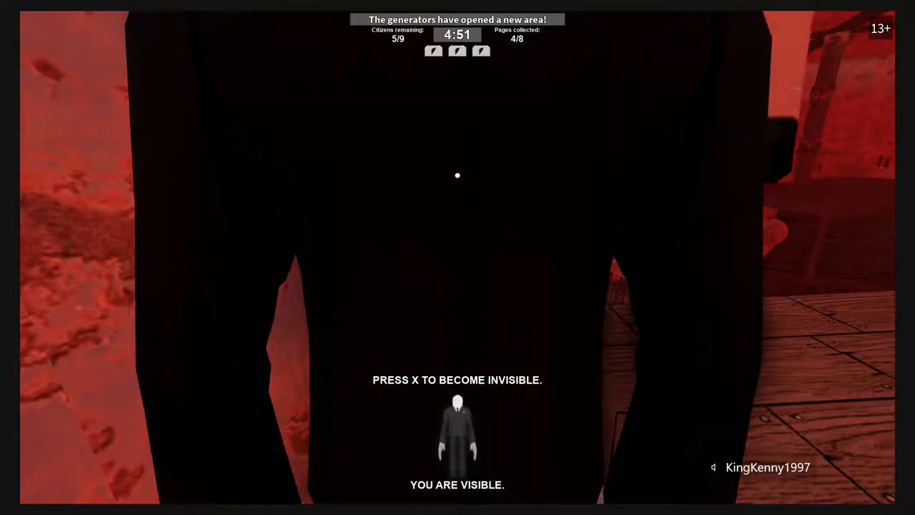
{"action": "key", "text": "x"}
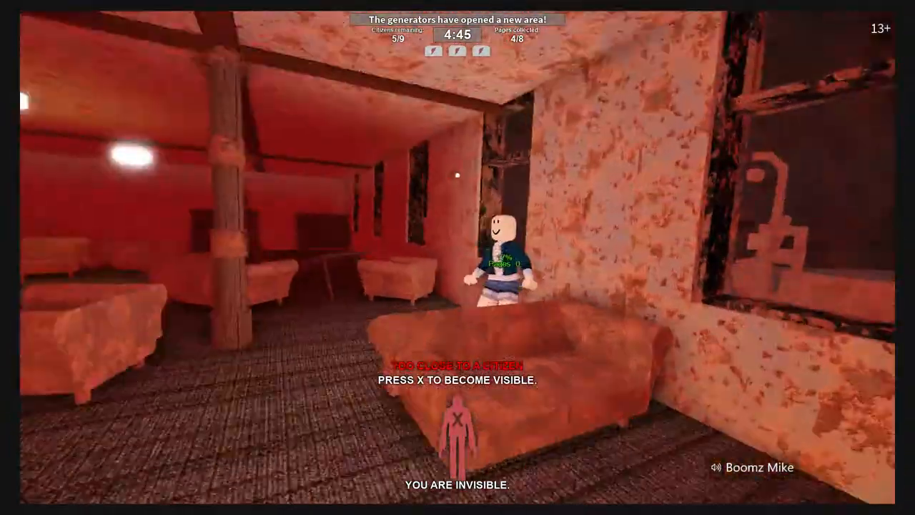
{"action": "key", "text": "x"}
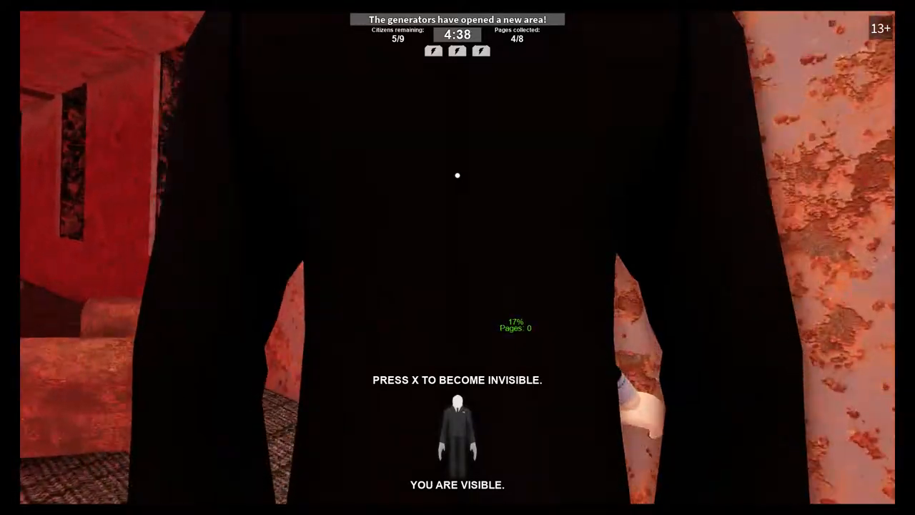
{"action": "key", "text": "x"}
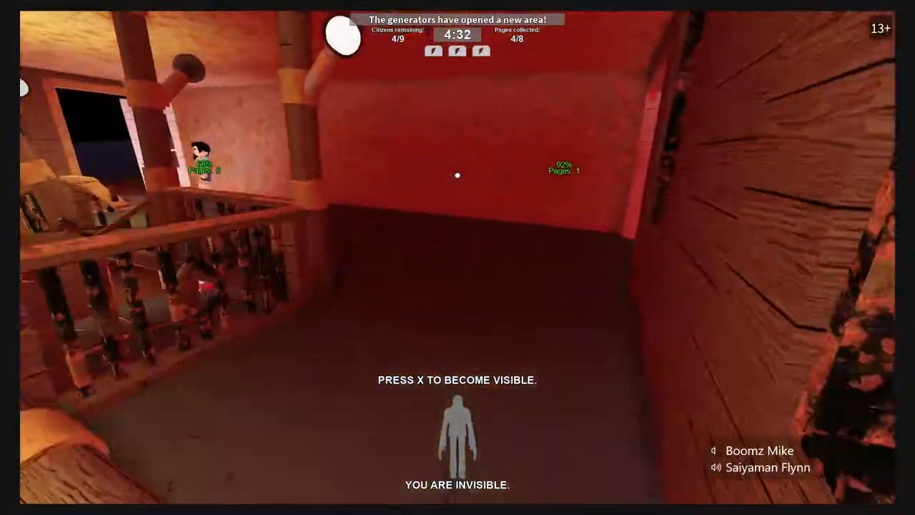
{"action": "key", "text": "x"}
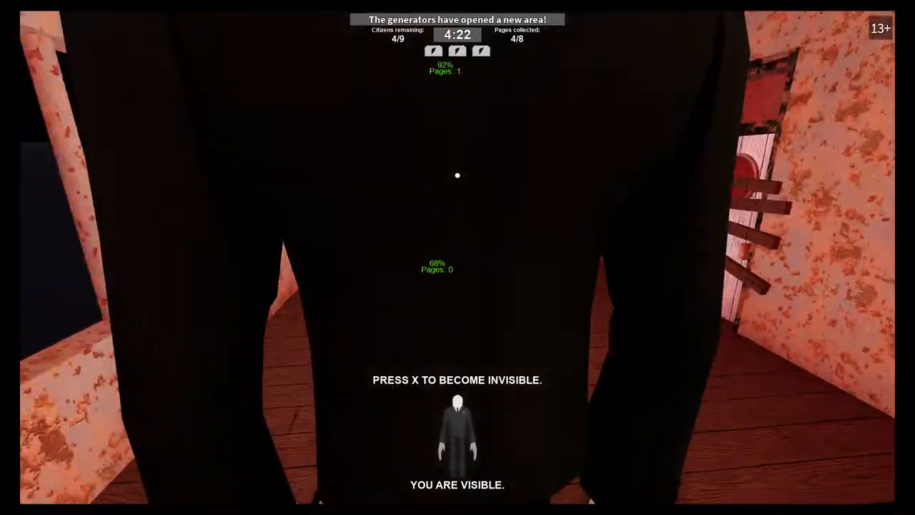
- Keep catching citizens with invisibility ambushes until only 3 of 9 remain
{"action": "key", "text": "x"}
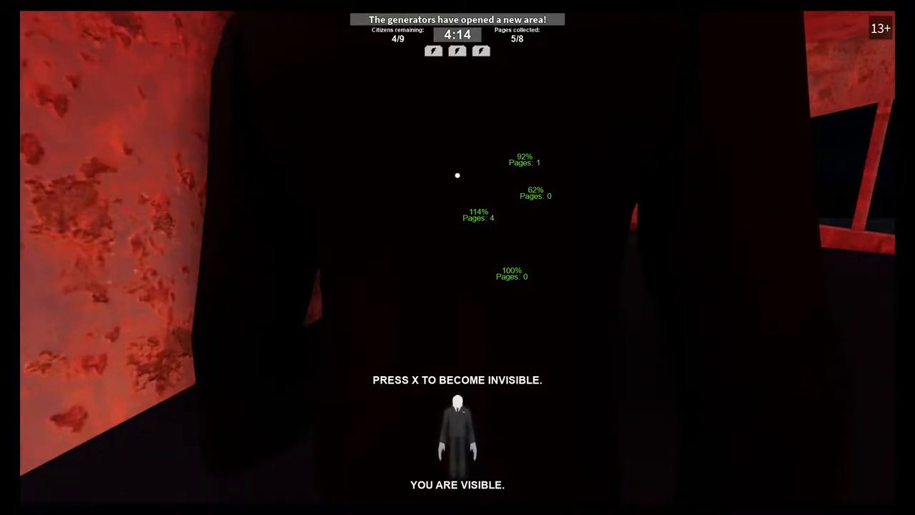
{"action": "key", "text": "x"}
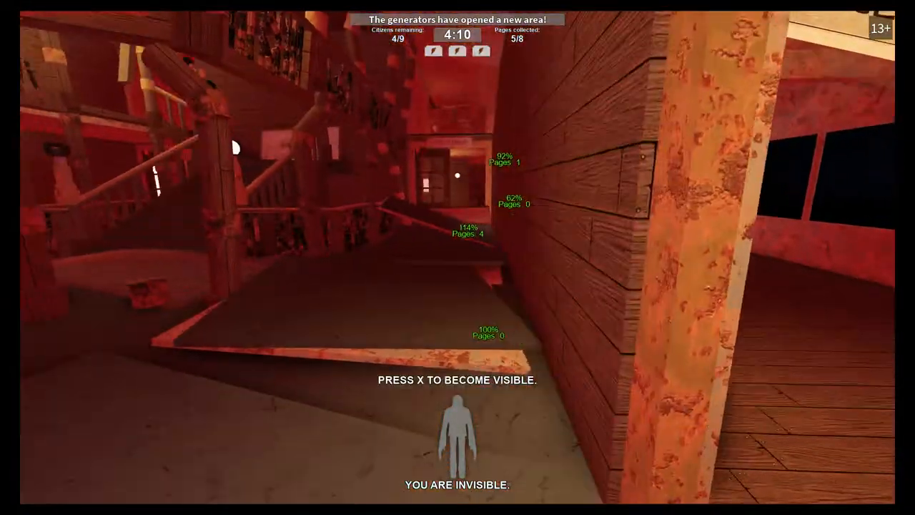
{"action": "key", "text": "x"}
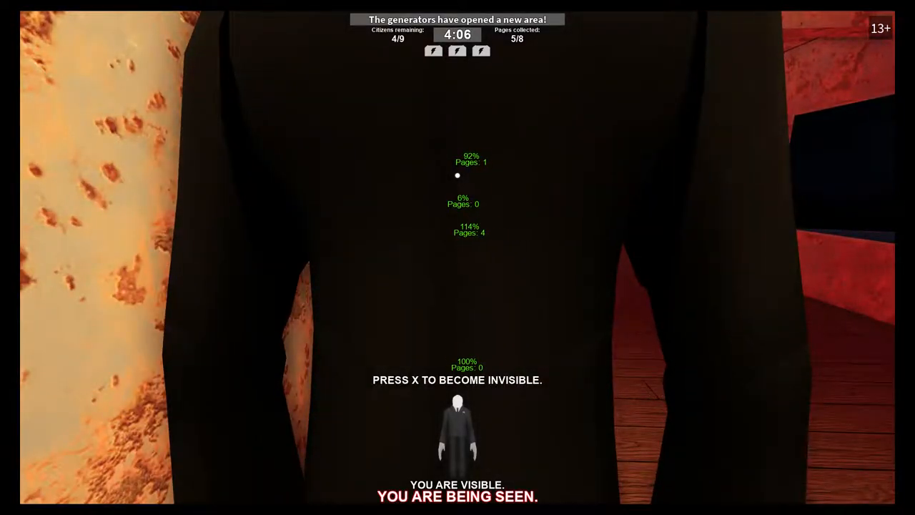
{"action": "key", "text": "x"}
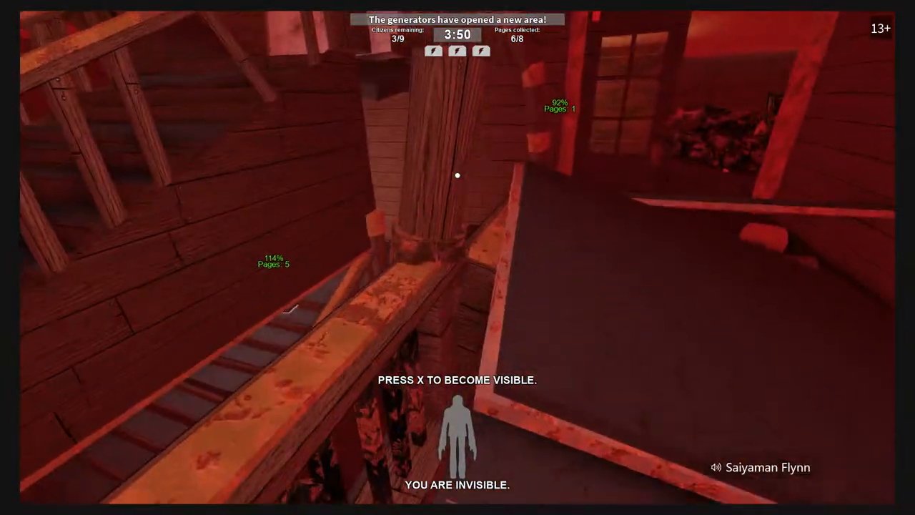
- Reveal Slender beside a citizen and catch them, leaving 2 of 9, then vanish again
{"action": "key", "text": "x"}
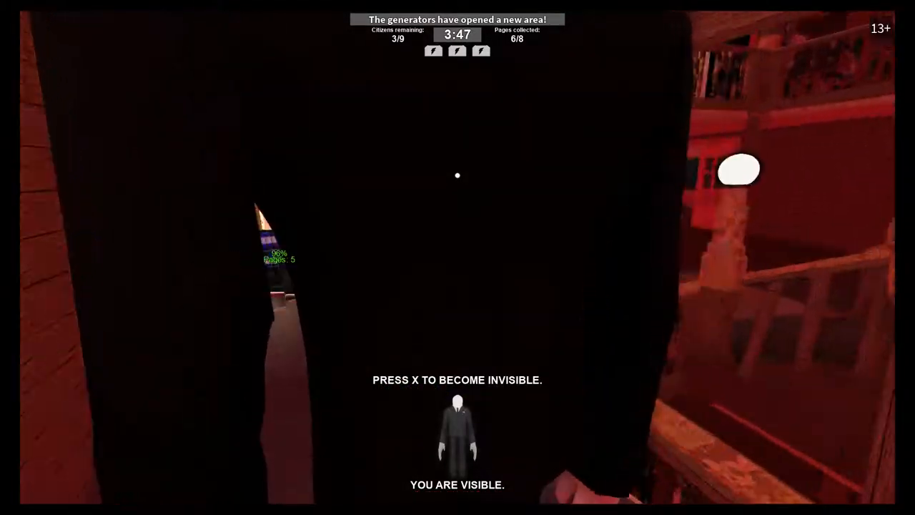
{"action": "key", "text": "x"}
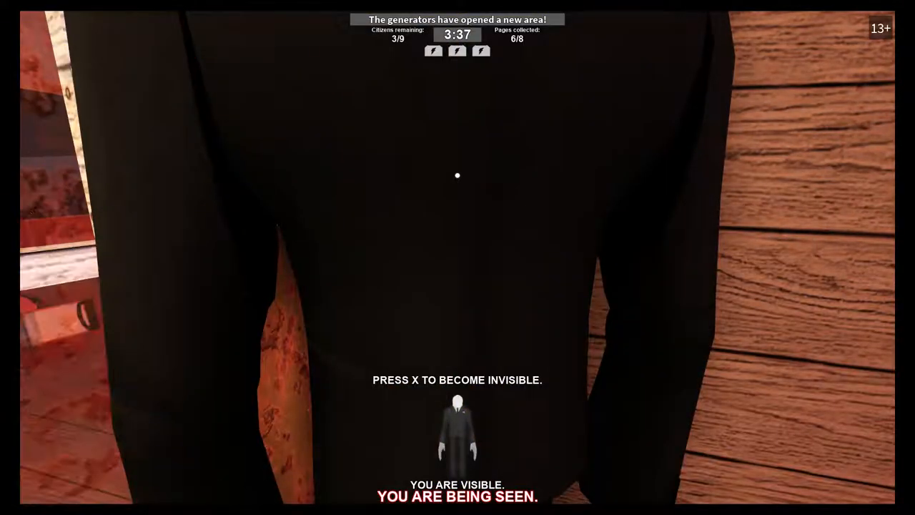
{"action": "key", "text": "x"}
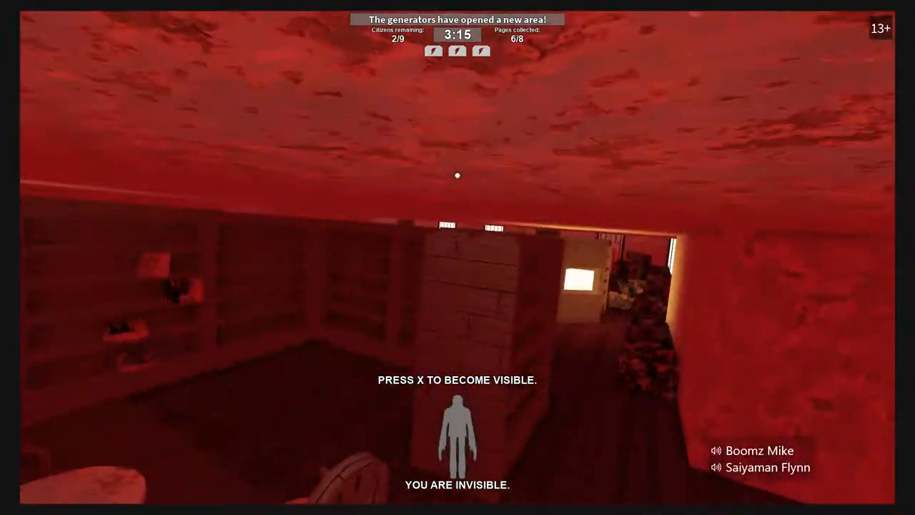
- Become visible to catch one more citizen, leaving 1 of 9, then go invisible again
{"action": "key", "text": "x"}
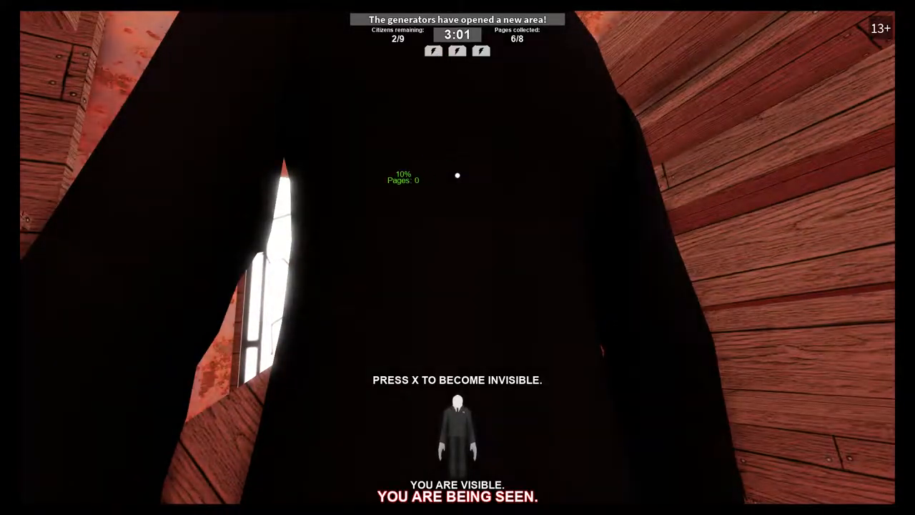
{"action": "key", "text": "x"}
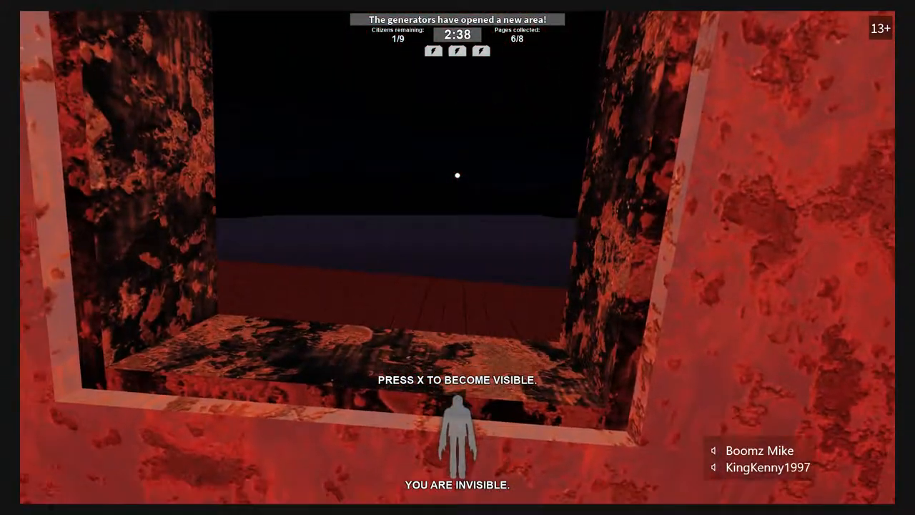
- Stalk the last citizen inside the red house, toggling invisibility and finally appearing before them
{"action": "key", "text": "x"}
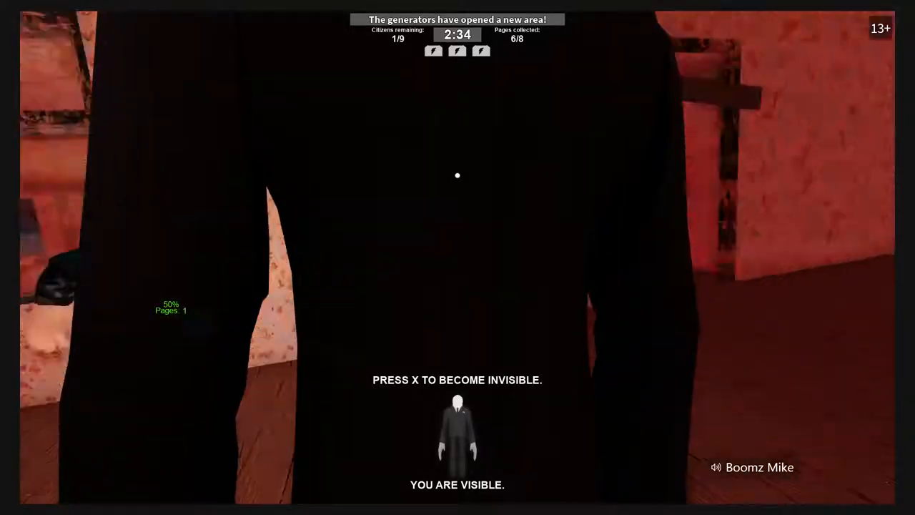
{"action": "key", "text": "x"}
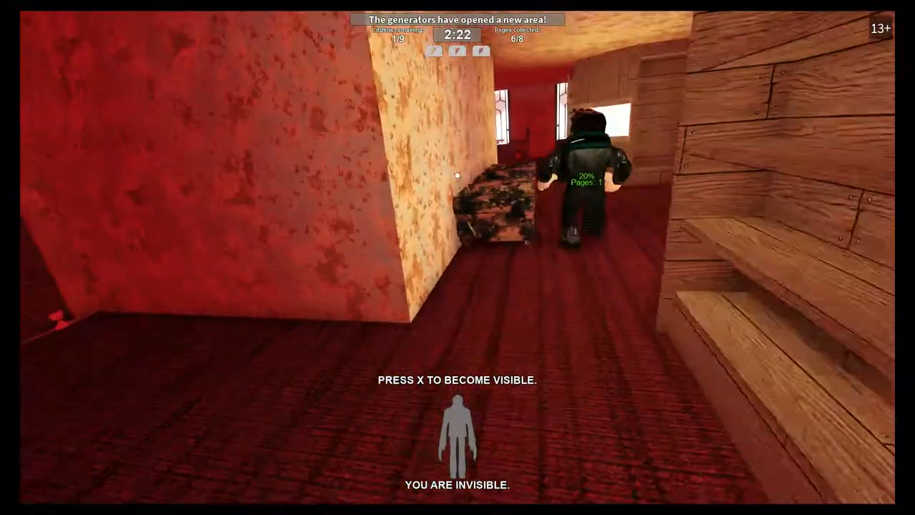
{"action": "key", "text": "x"}
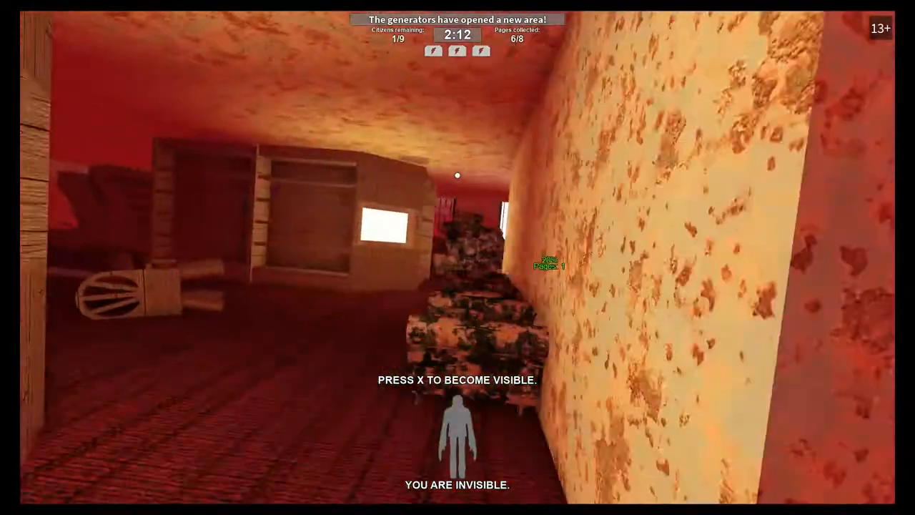
{"action": "key", "text": "x"}
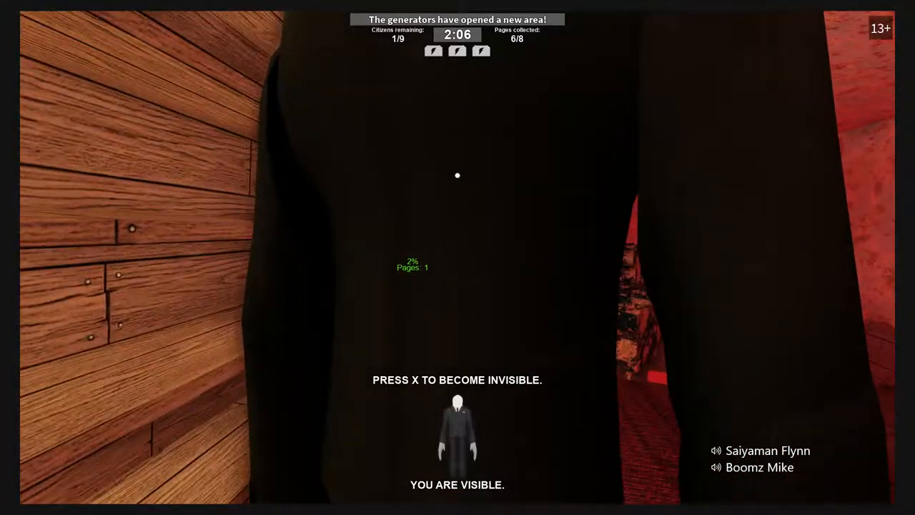
{"action": "key", "text": "x"}
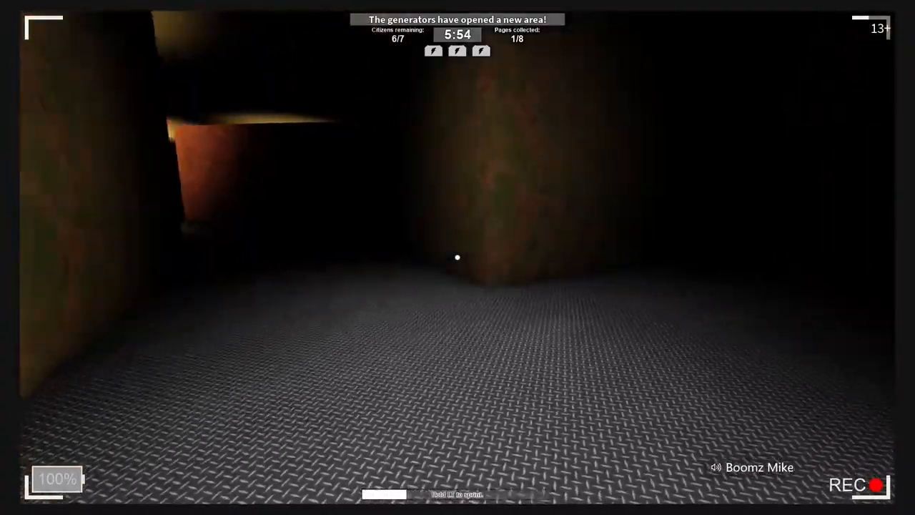
- Walk the dark maze as a citizen with the flashlight, picking up pages to reach 5 of 8
{"action": "key", "text": "w"}
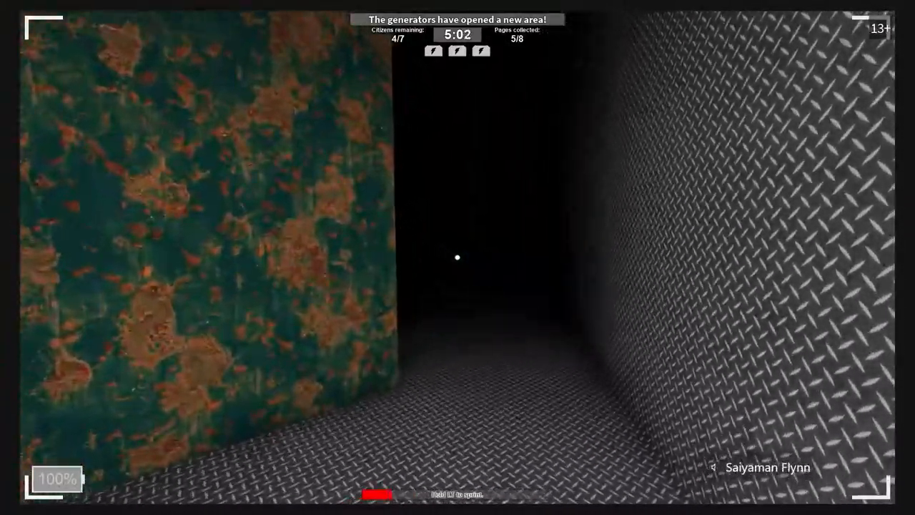
{"action": "key", "text": "w"}
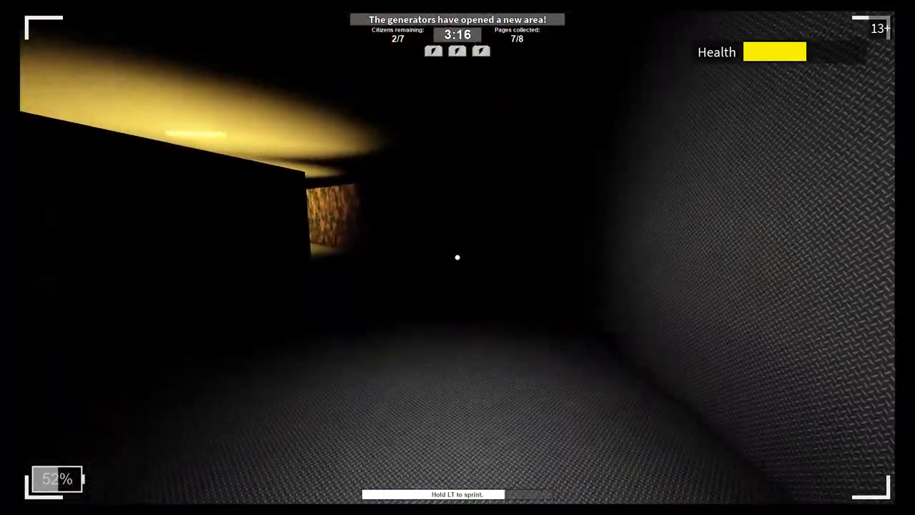
{"action": "mouse_move", "coordinate": [457, 257]}
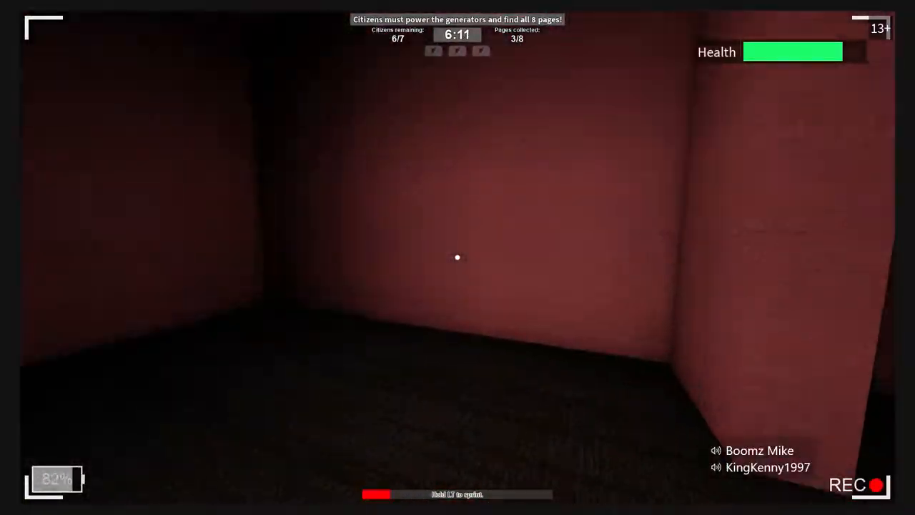
{"action": "mouse_move", "coordinate": [457, 257]}
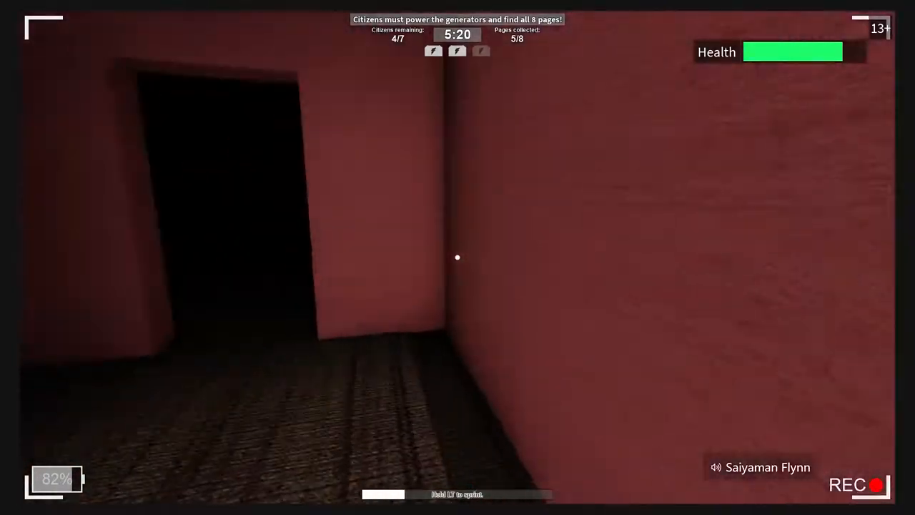
{"action": "mouse_move", "coordinate": [458, 258]}
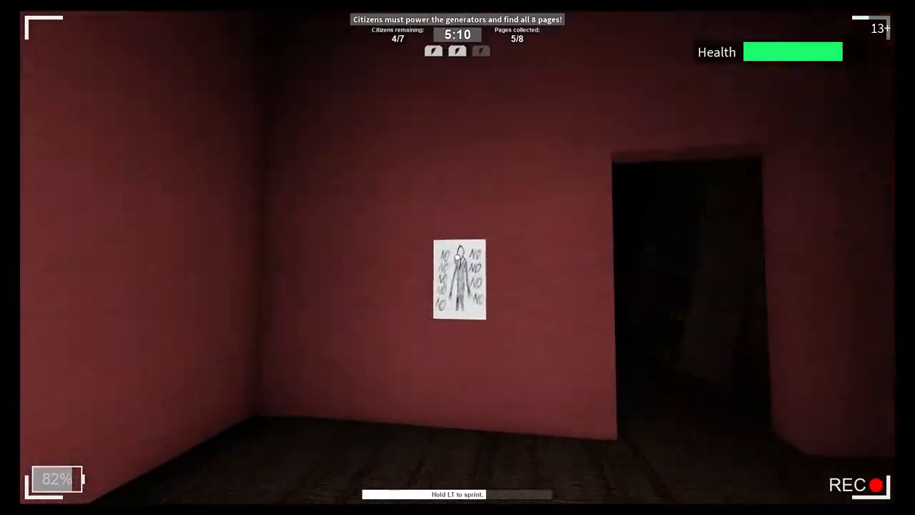
- Collect the page posted on the maze wall after gathering pages up to 5 of 8
{"action": "left_click", "coordinate": [460, 283]}
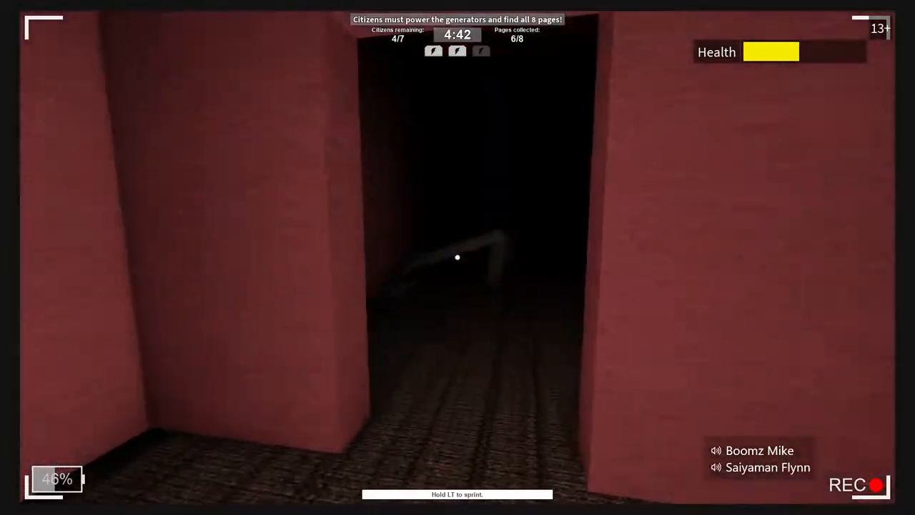
- Move on from the sixth page toward the dark doorway as health drops to yellow
{"action": "key", "text": "w"}
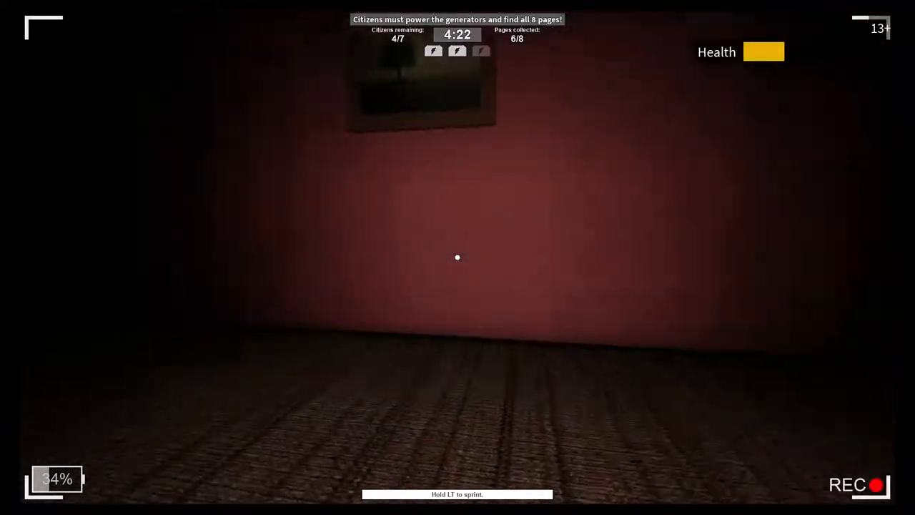
{"action": "mouse_move", "coordinate": [458, 257]}
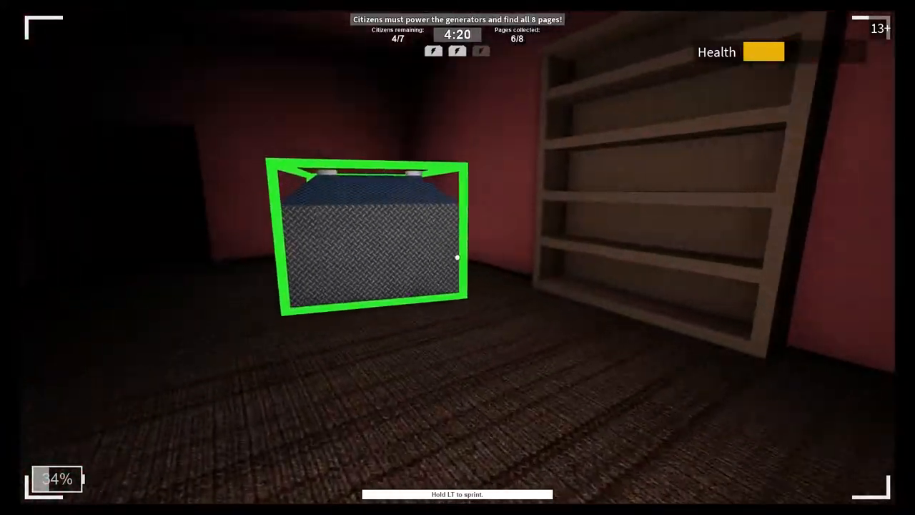